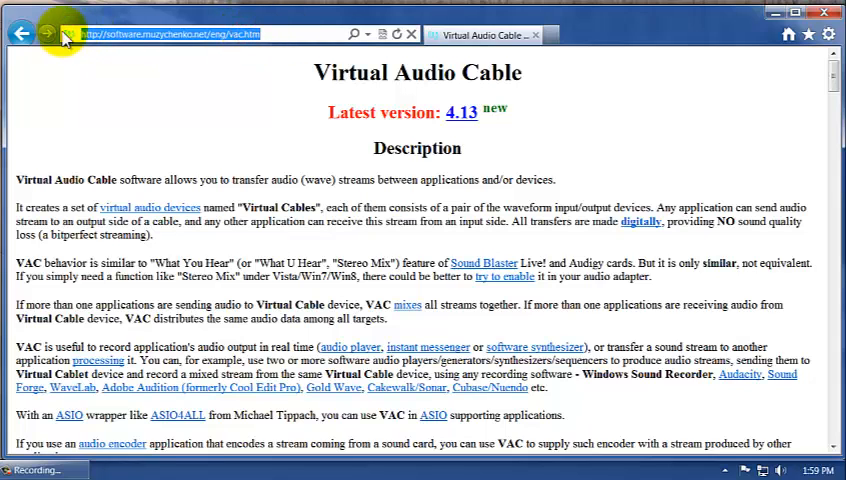
Step: Scroll the Virtual Audio Cable page down to the Download and purchase section's trial download
click(20, 33)
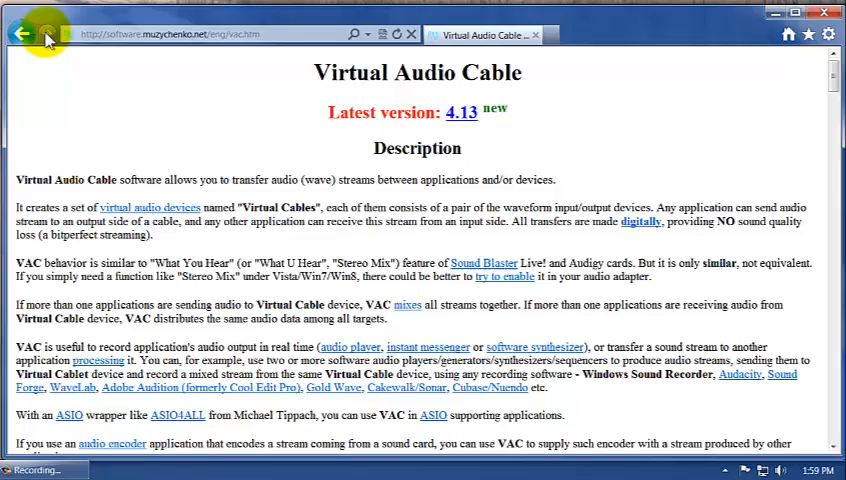
scroll(down, 3)
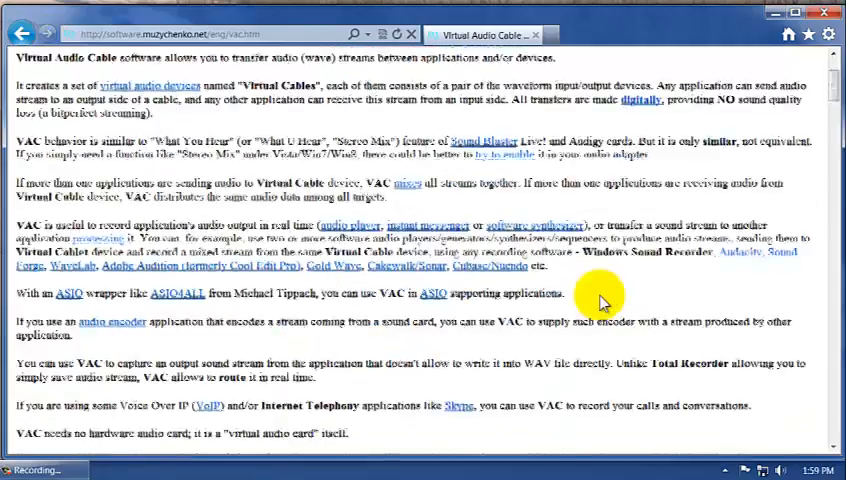
scroll(down, 3)
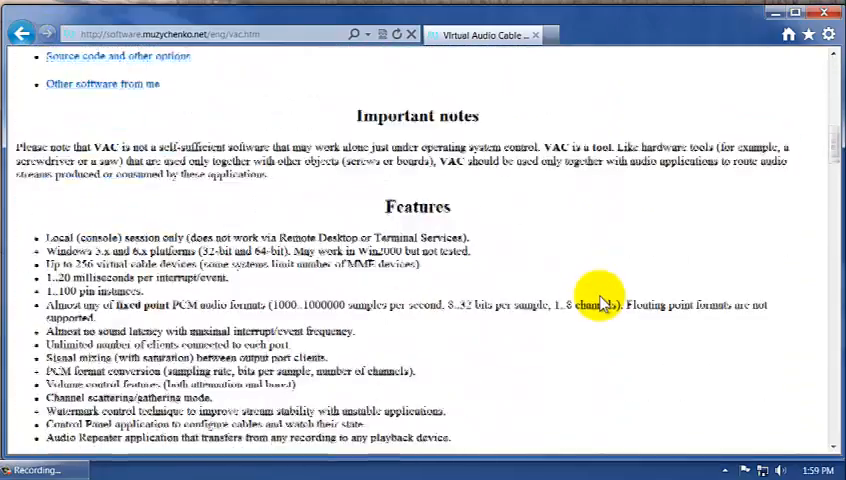
scroll(down, 3)
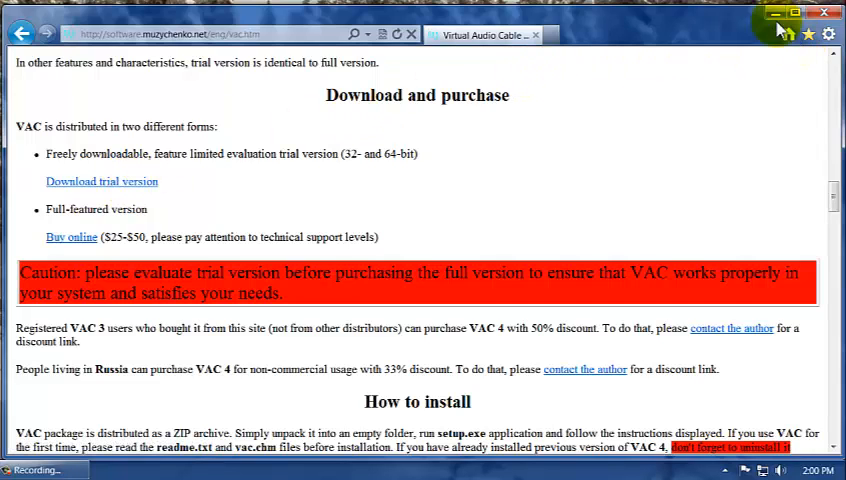
mouse_move(780, 22)
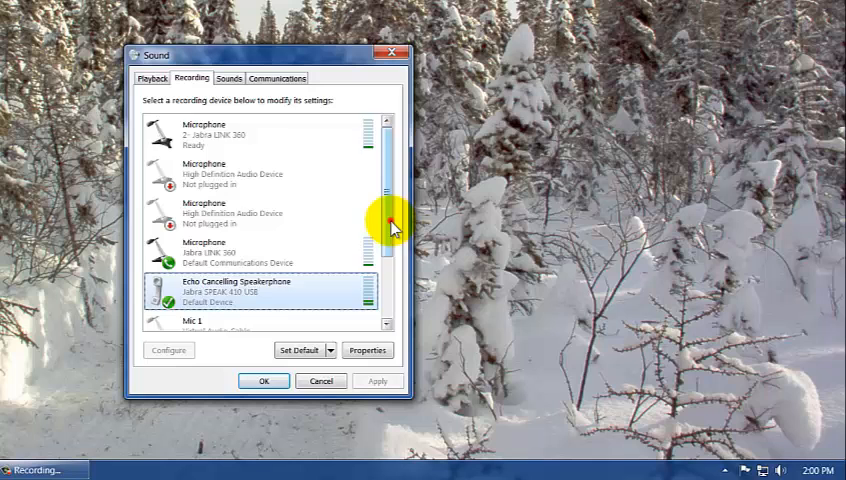
scroll(down, 3)
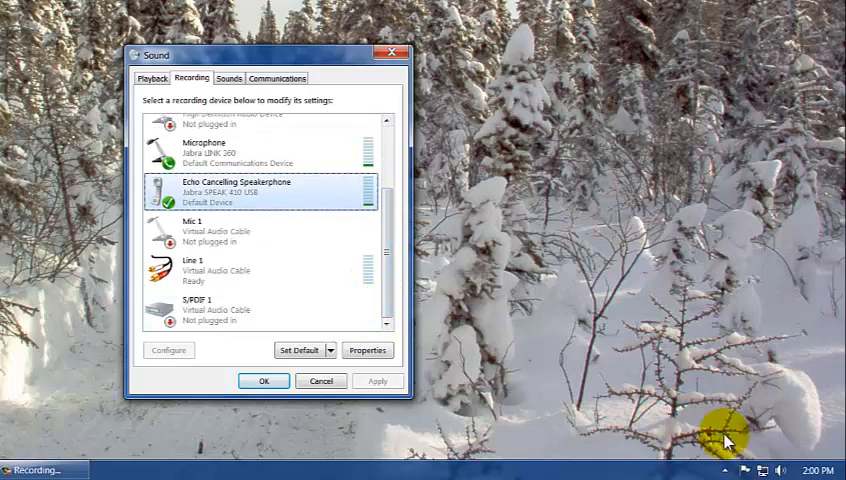
right_click(787, 466)
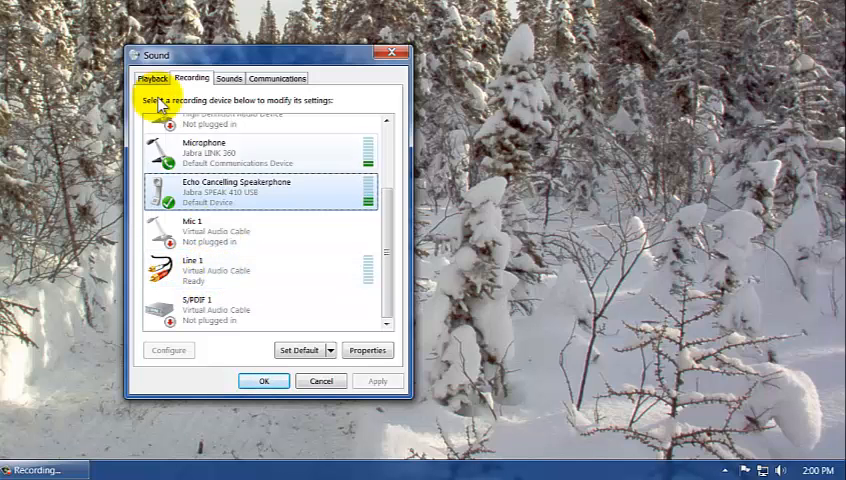
click(160, 79)
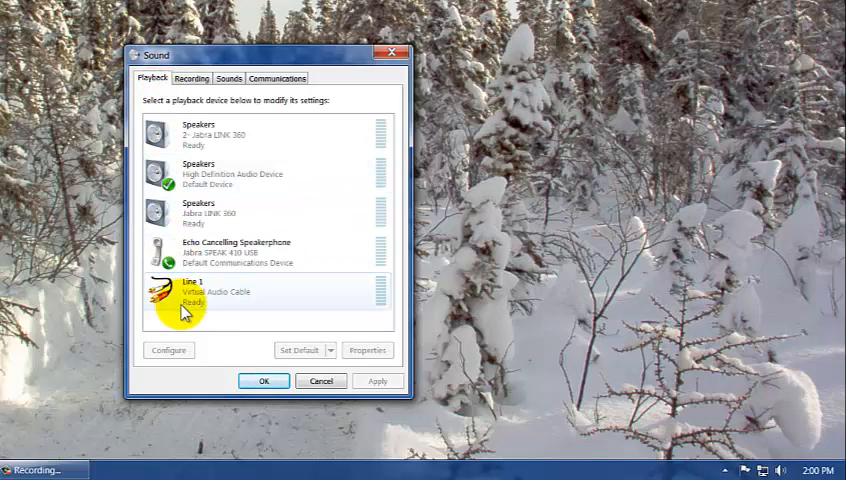
mouse_move(190, 79)
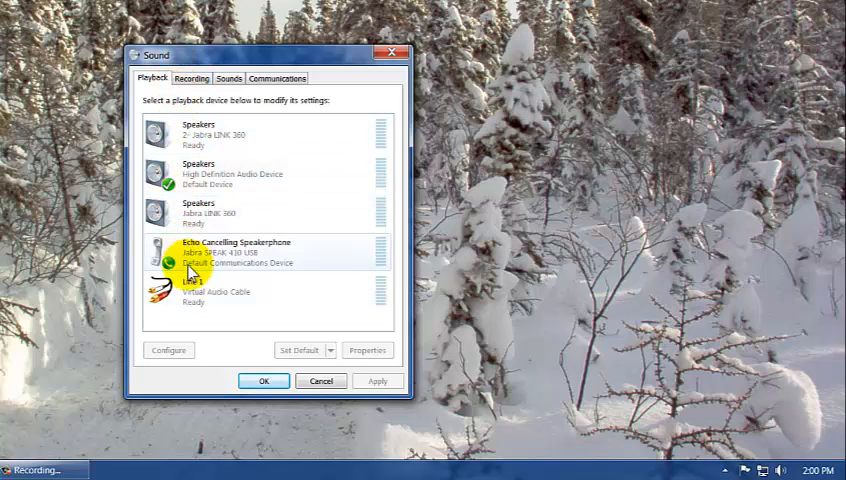
click(191, 78)
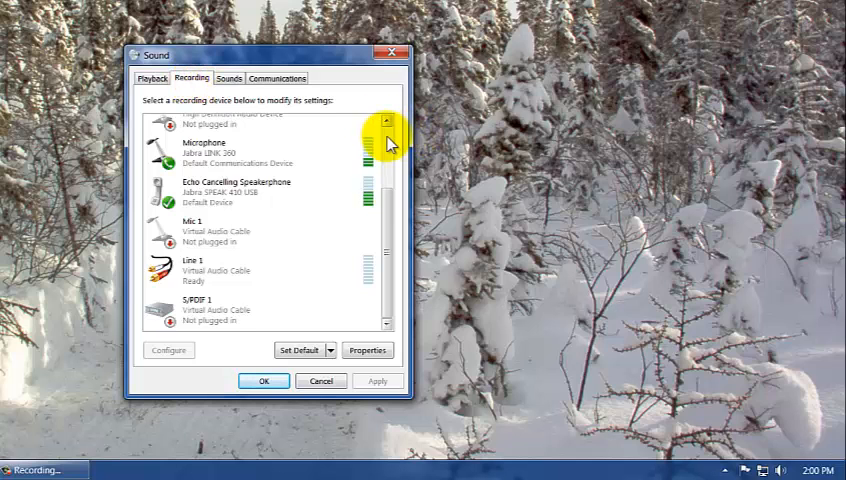
click(387, 119)
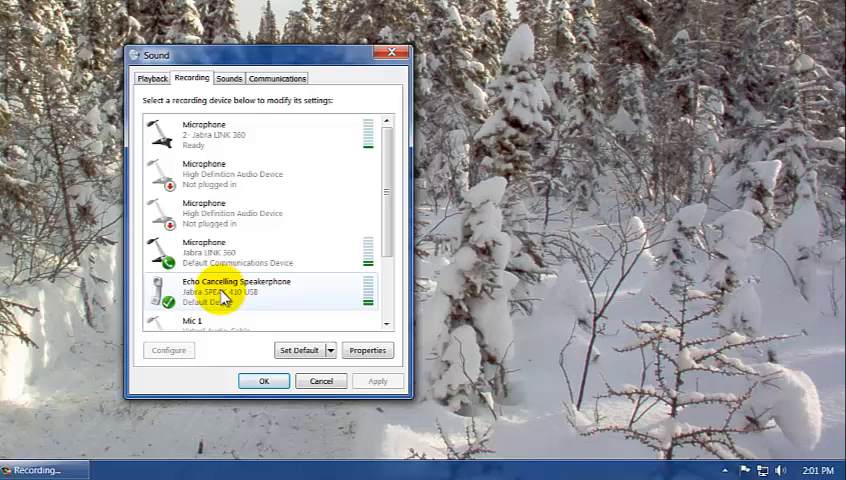
Step: Have the 2- Jabra LINK 360 microphone listen through Line 1 (Virtual Audio Cable)
click(230, 250)
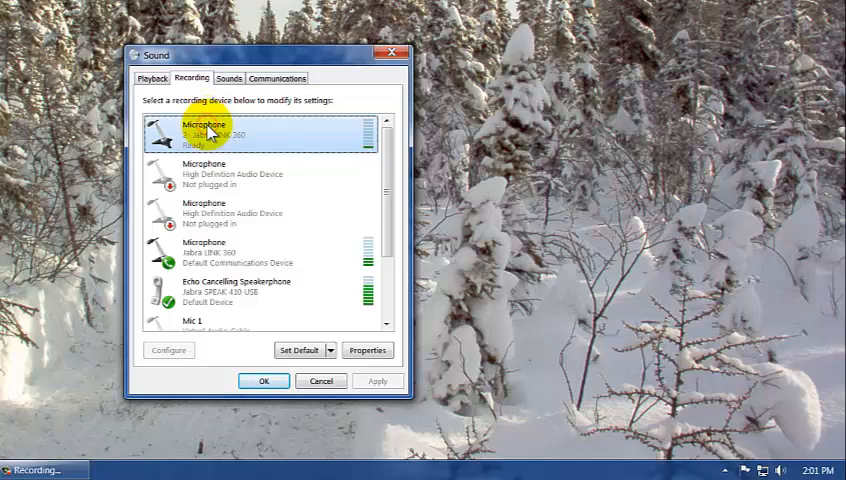
click(367, 350)
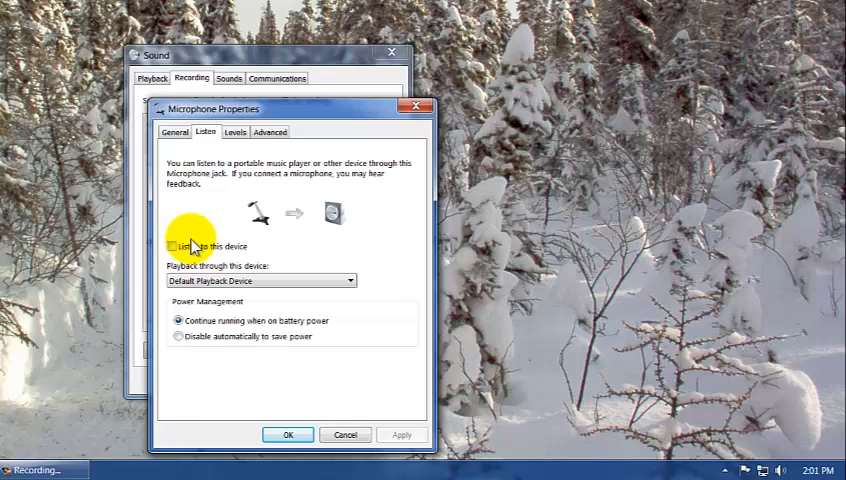
click(172, 245)
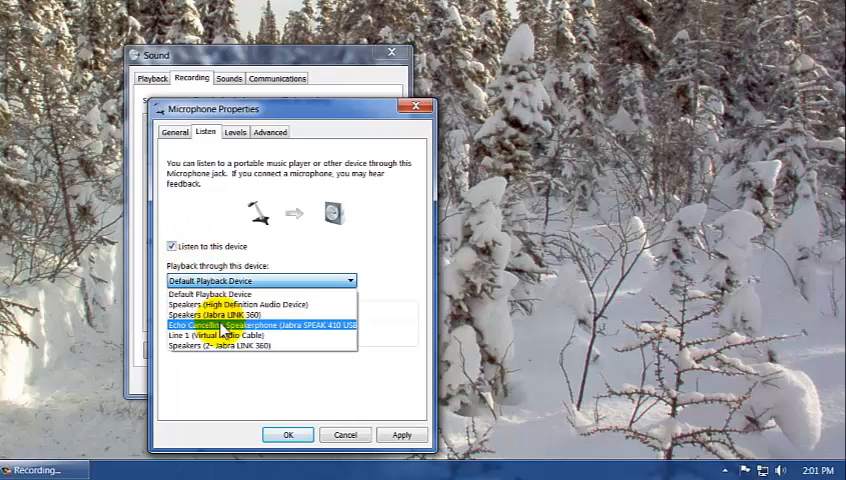
click(205, 335)
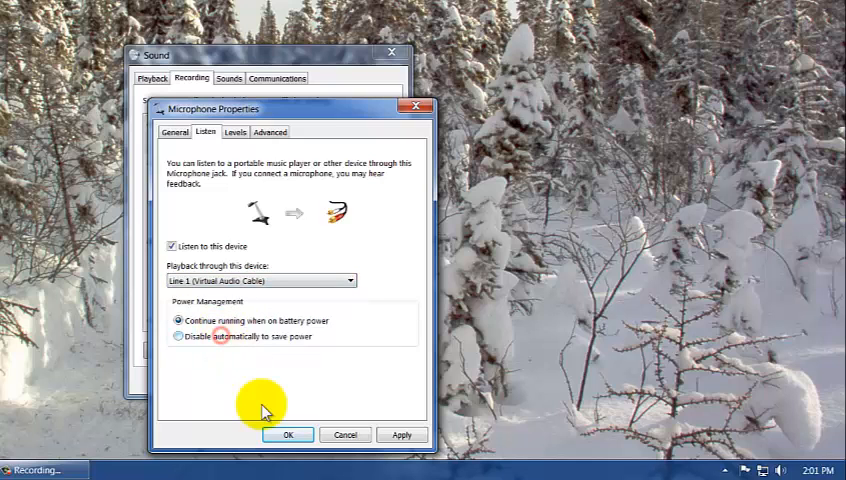
click(289, 435)
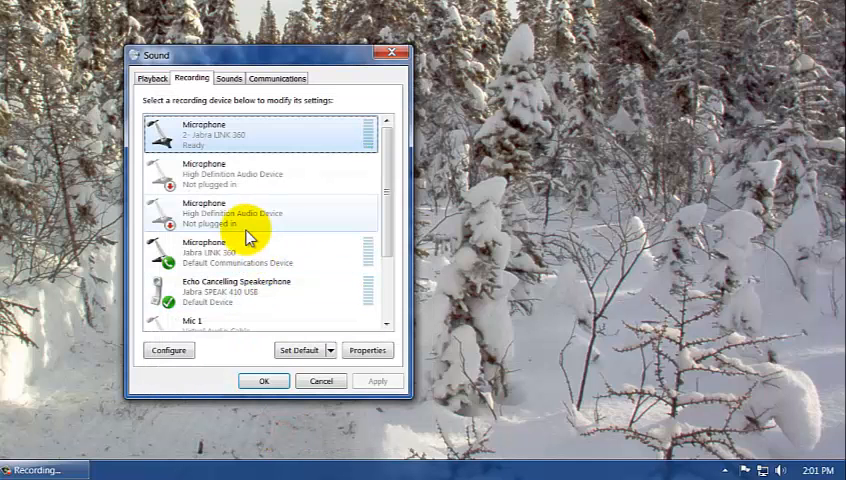
Step: Route the other Jabra LINK 360 microphone's listening output to Line 1 as well
click(367, 350)
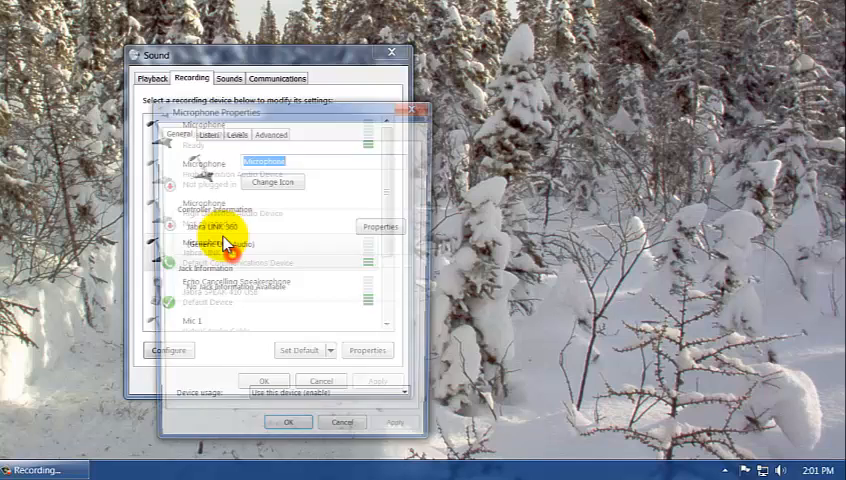
click(205, 132)
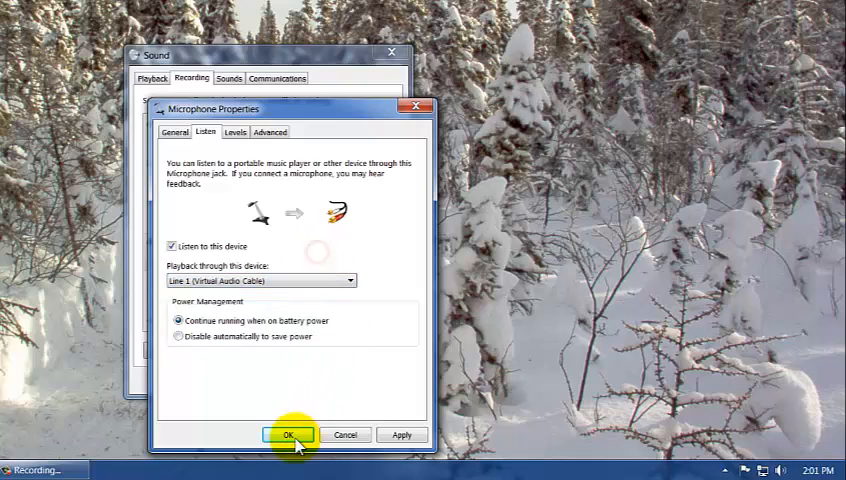
mouse_move(206, 132)
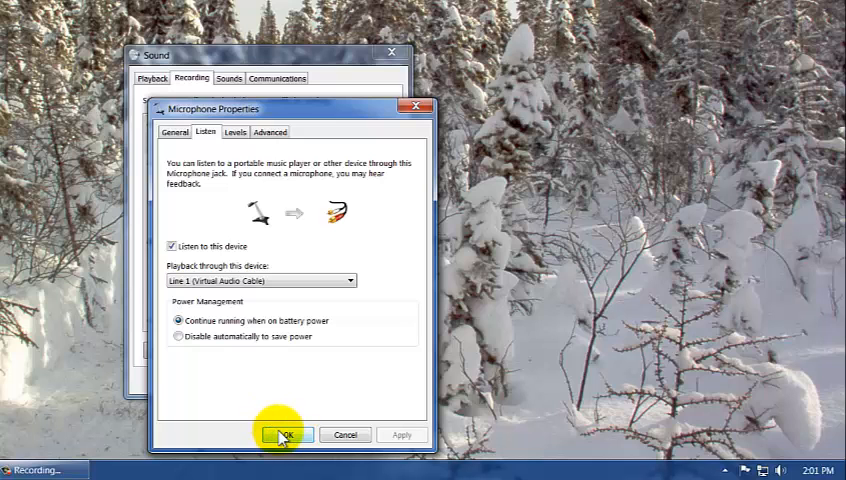
click(281, 435)
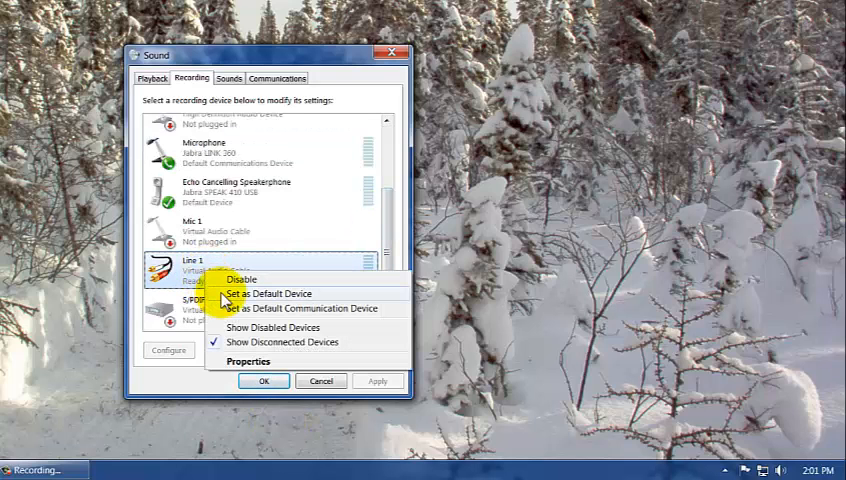
Step: Set Line 1 (Virtual Audio Cable) as the default recording device on the Recording tab
click(269, 293)
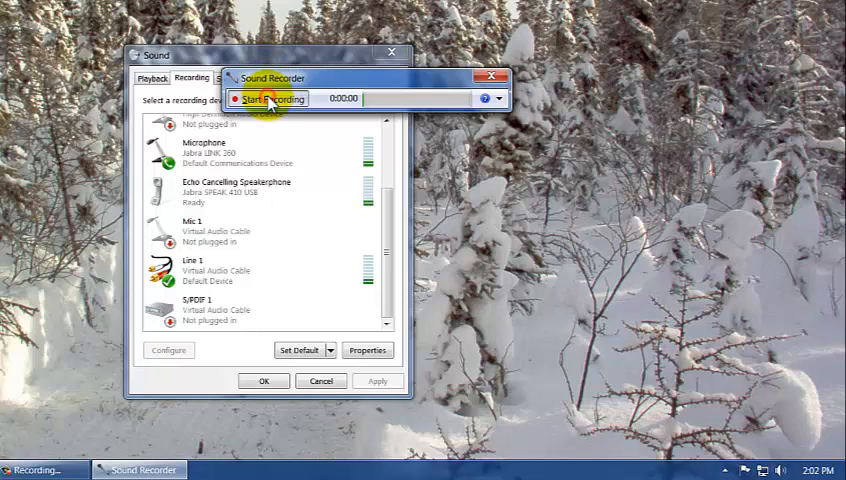
Step: Record a 13-second clip from Line 1 and save it as Untitled.wma on the Desktop
click(271, 99)
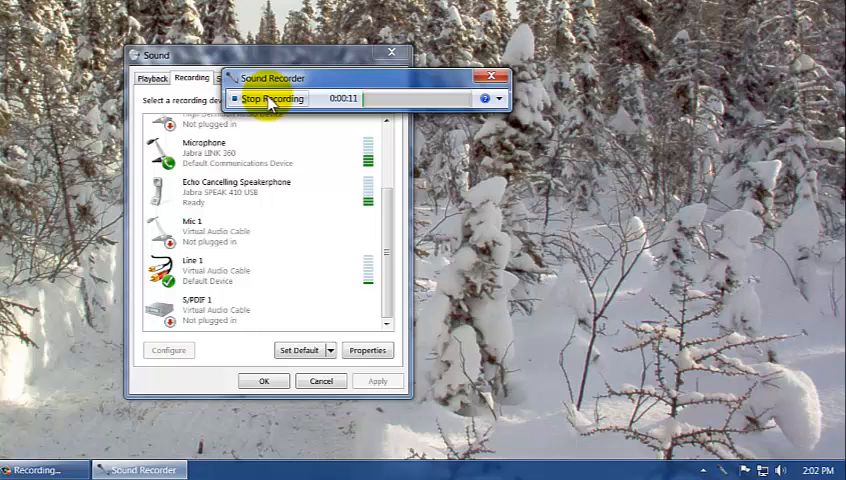
mouse_move(323, 62)
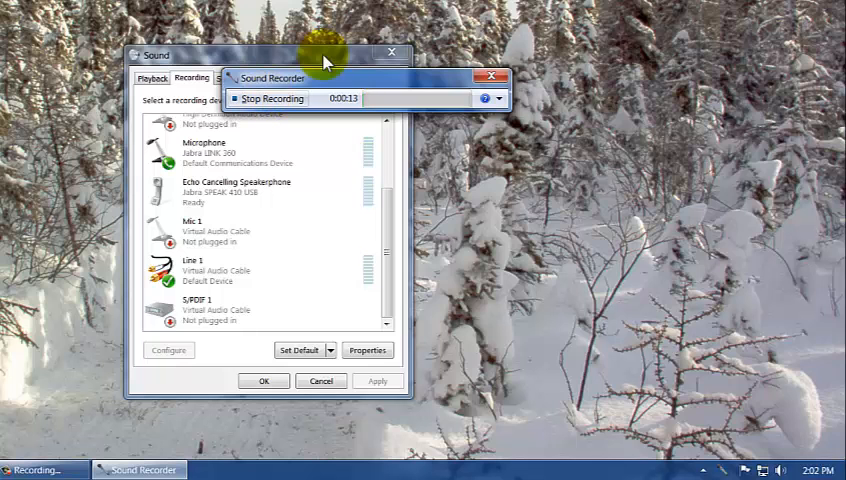
click(268, 98)
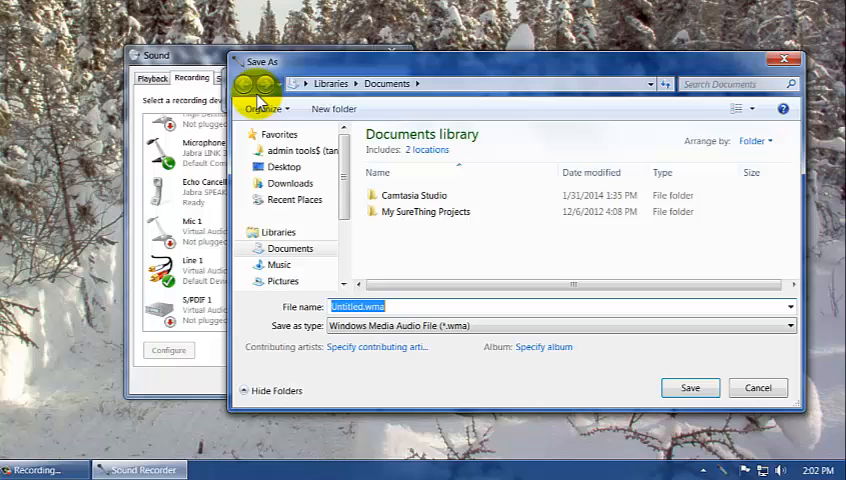
click(283, 166)
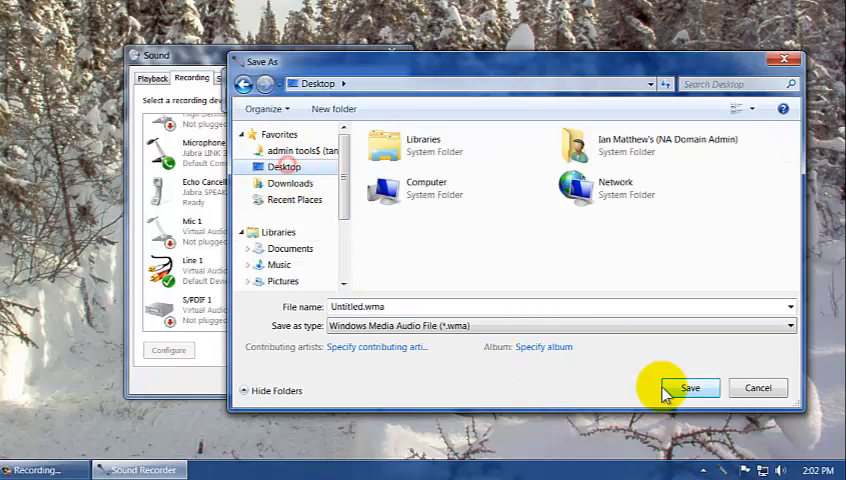
click(697, 387)
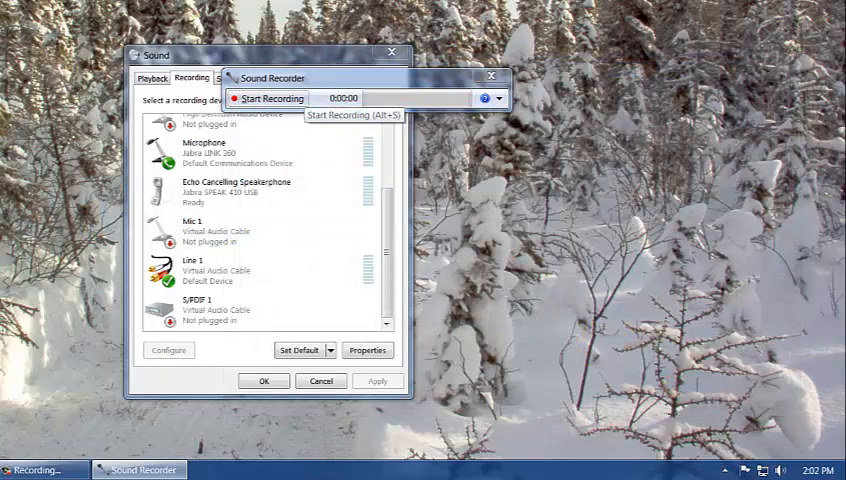